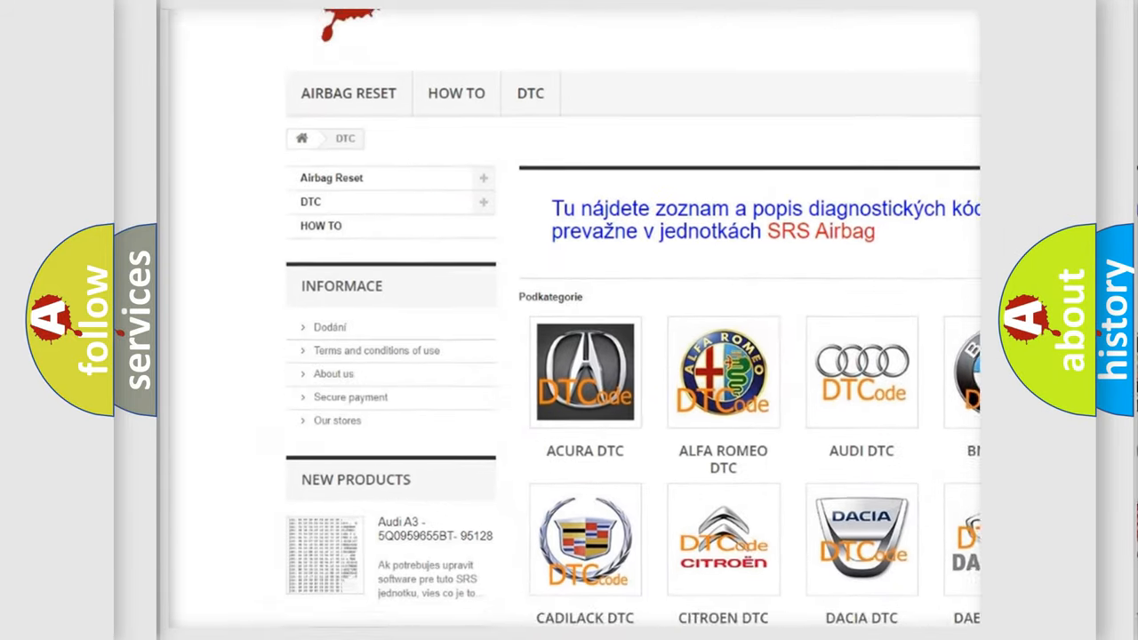
{"action": "scroll", "scroll_direction": "down", "scroll_amount": 3}
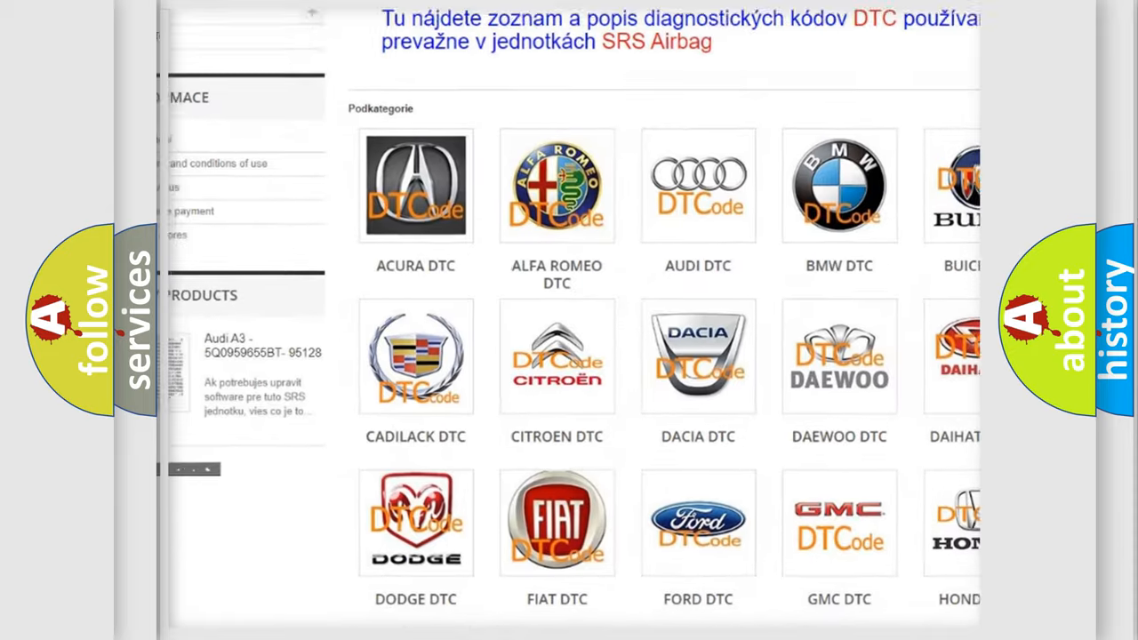
{"action": "scroll", "scroll_direction": "down", "scroll_amount": 3}
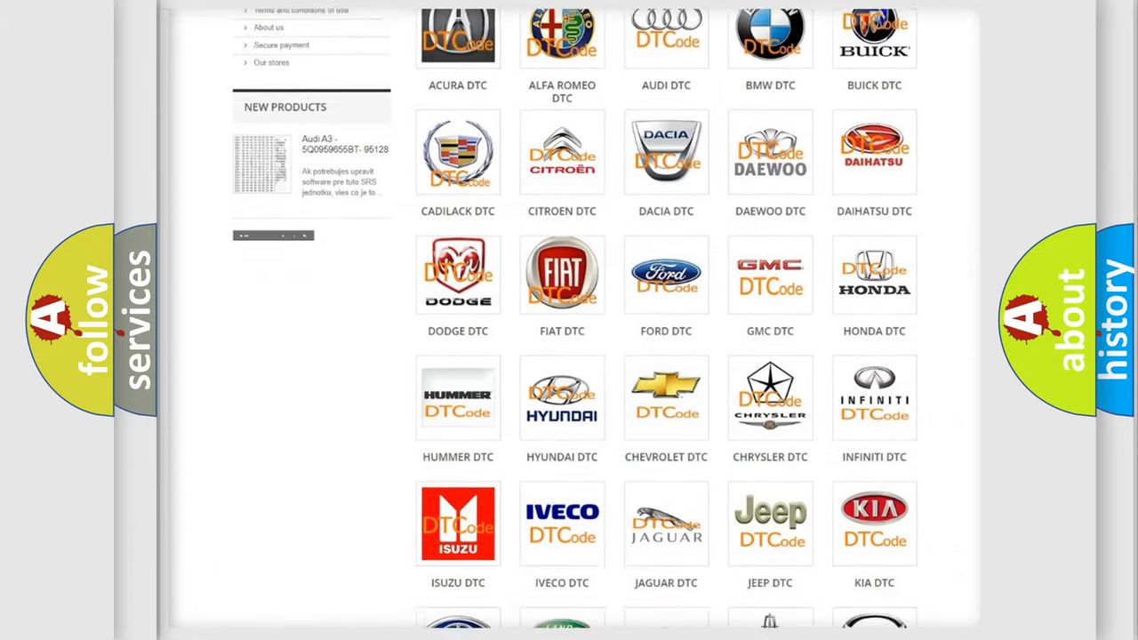
{"action": "scroll", "scroll_direction": "down", "scroll_amount": 3}
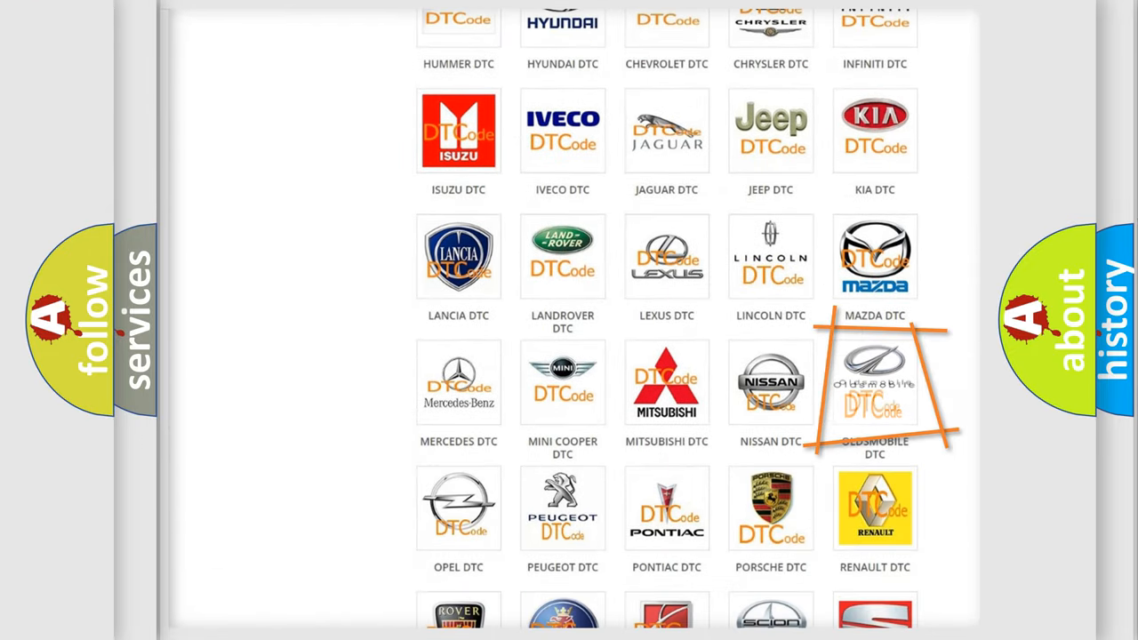